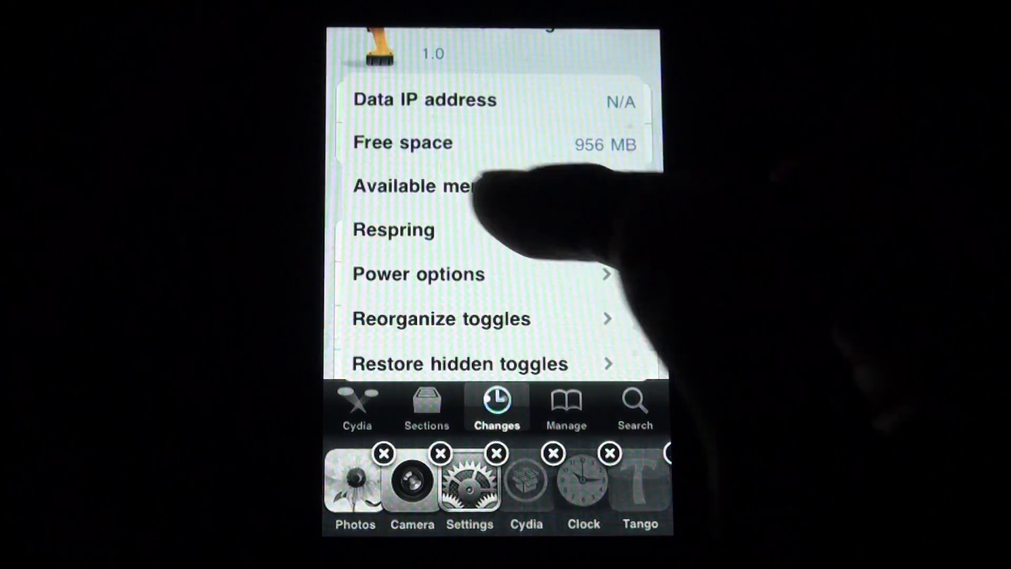
{"action": "scroll", "scroll_direction": "down", "scroll_amount": 3}
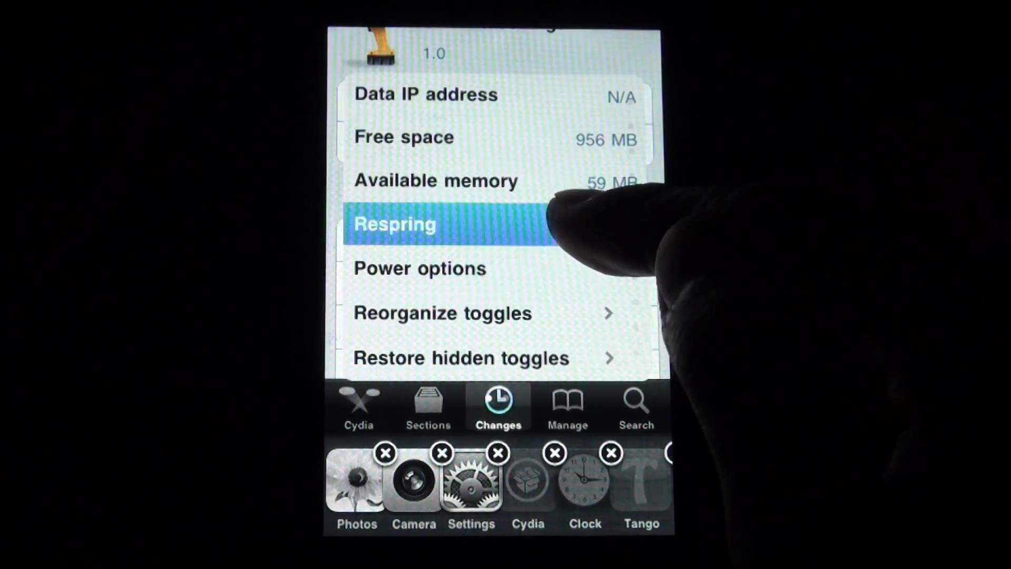
{"action": "left_click", "coordinate": [395, 225]}
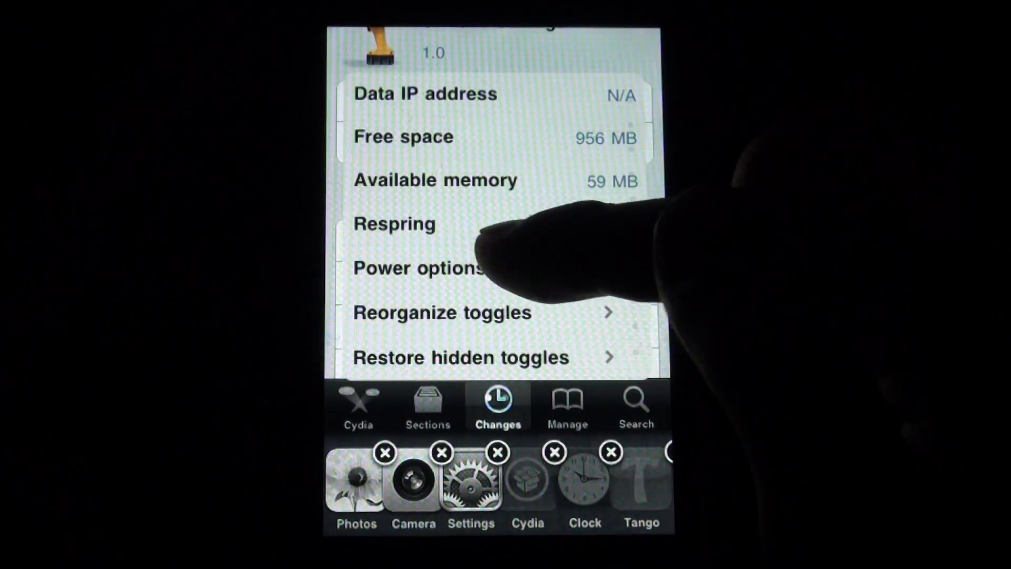
{"action": "left_click", "coordinate": [446, 268]}
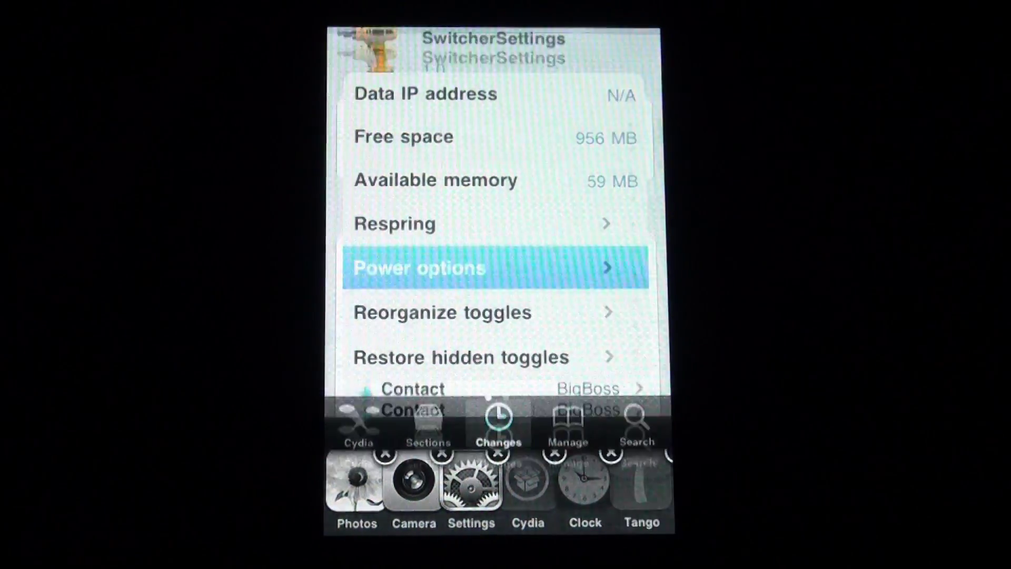